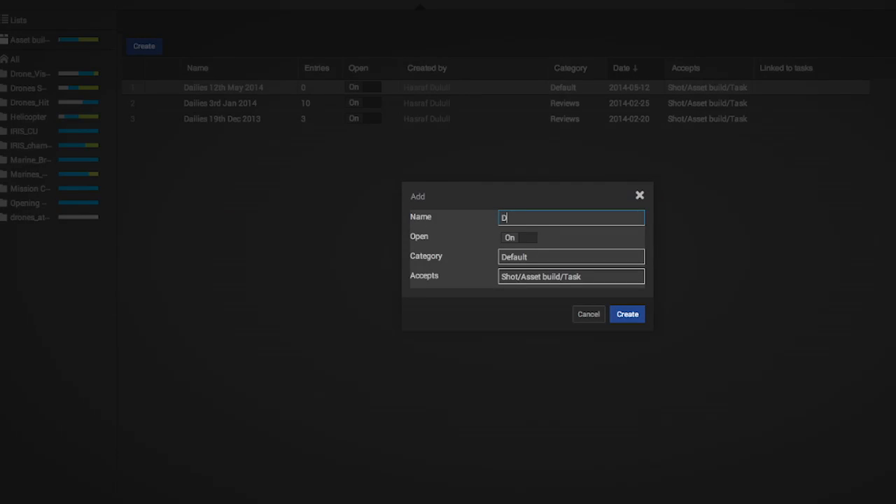
- Confirm creation of the new dailies review list in the Add dialog
left_click(569, 256)
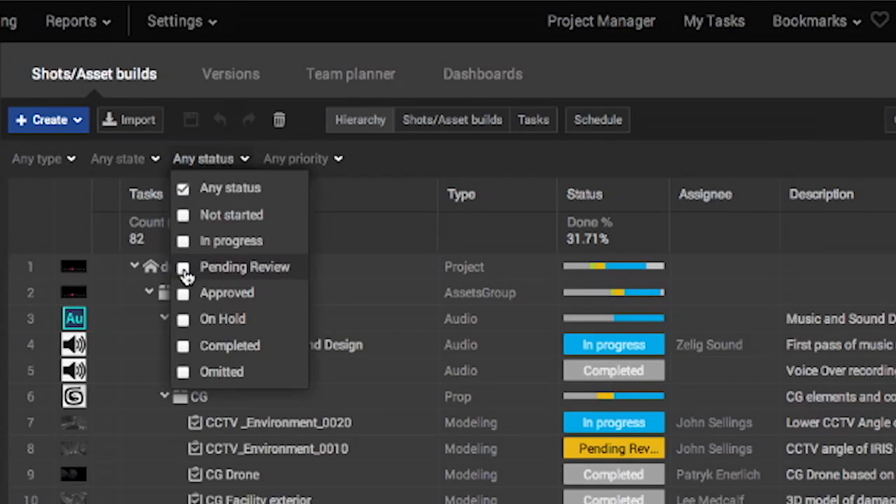
- Filter the task list to the Pending Review status
left_click(183, 266)
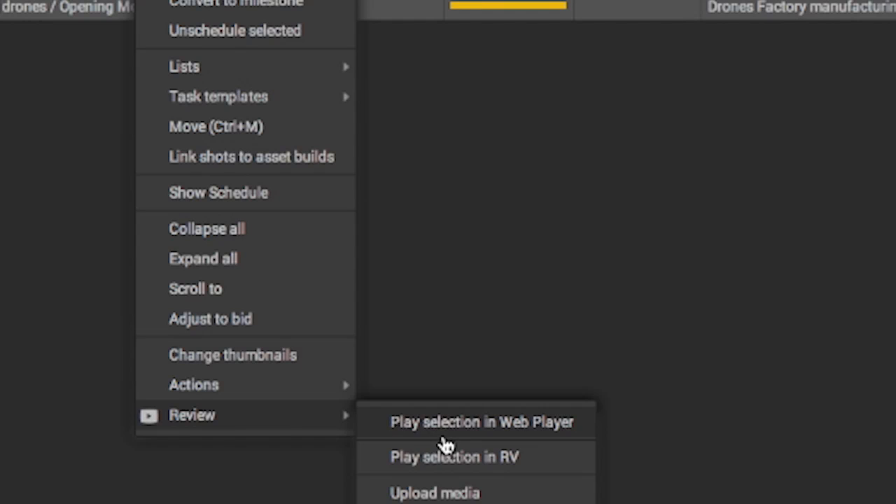
- Play the selected pending-review shots in the Web Player
left_click(482, 421)
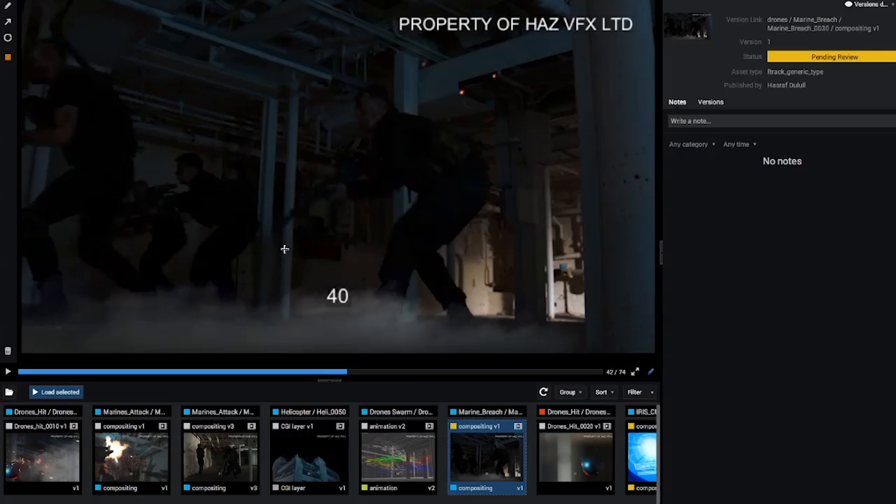
- Add the note 'reduce intensity o' to the Marine_Breach_0030 compositing version
type("reduce intensity o")
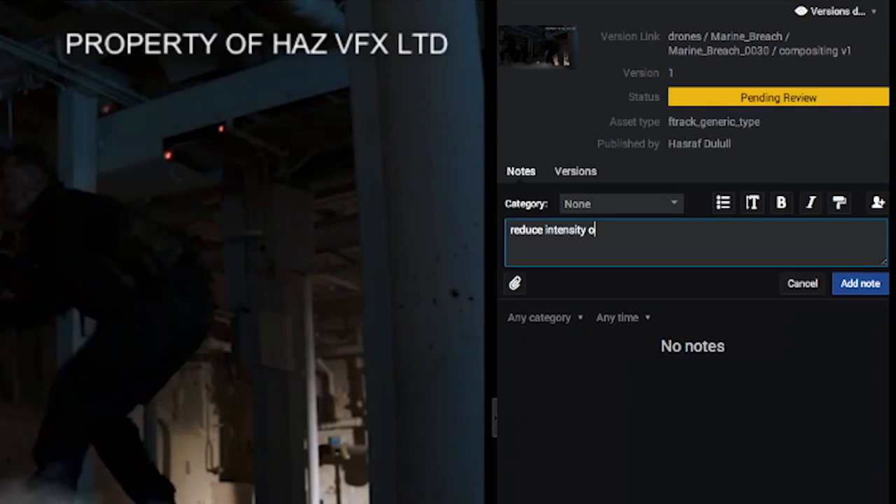
left_click(860, 283)
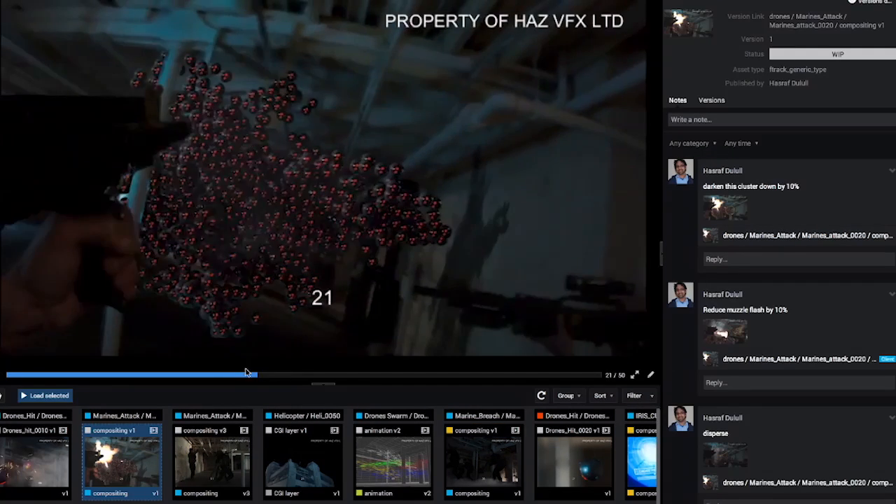
- Scrub back to an earlier frame and type the note 'lights should go on later b'
left_click_drag(254, 374, 203, 374)
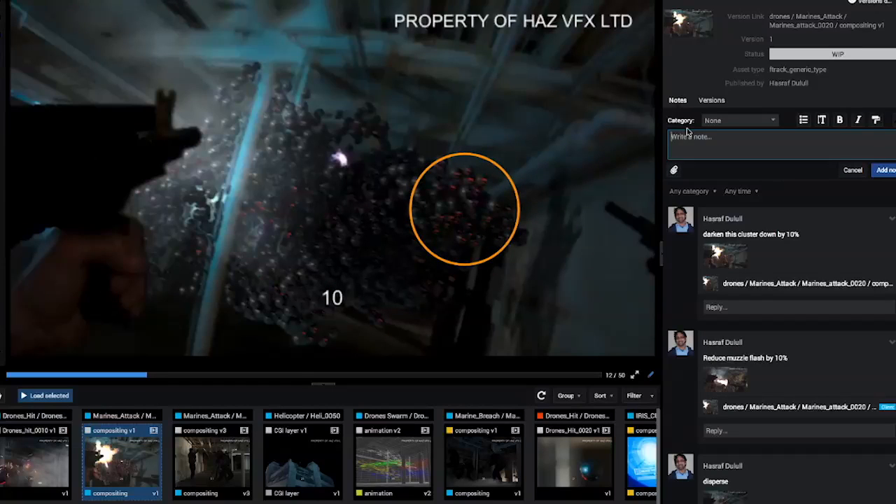
type("lights should go on")
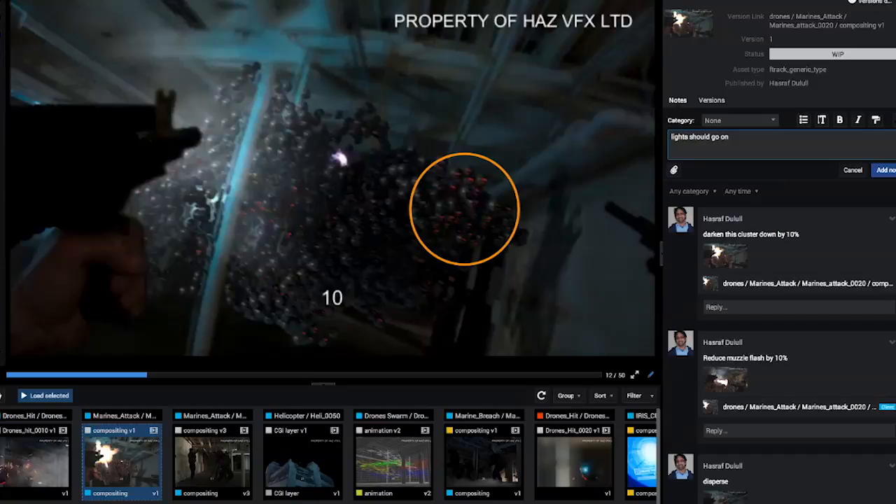
type("later b")
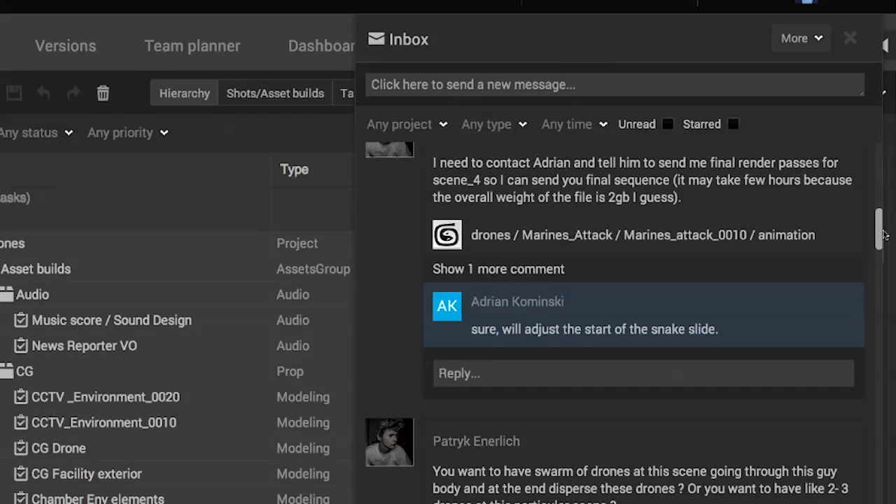
scroll("down", 3)
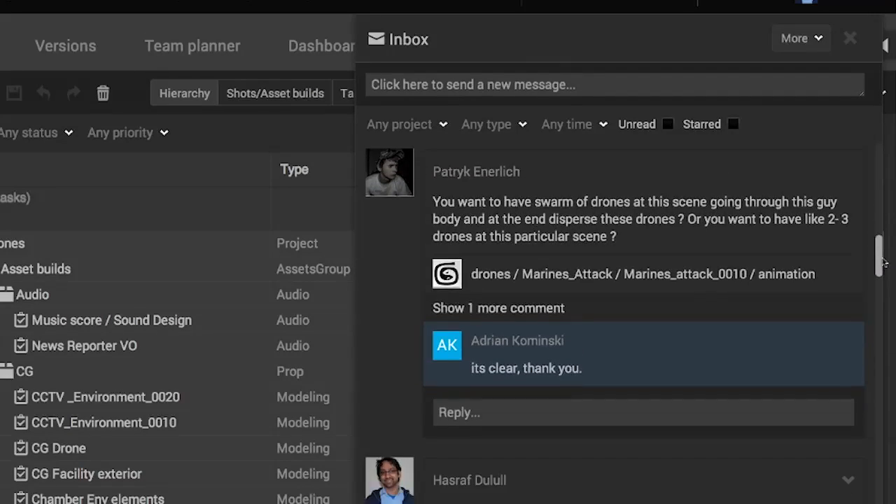
scroll("down", 3)
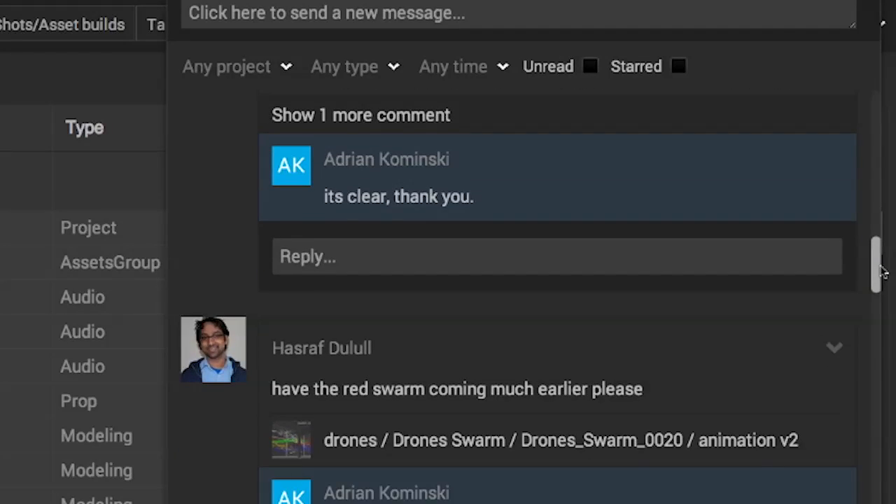
scroll("down", 3)
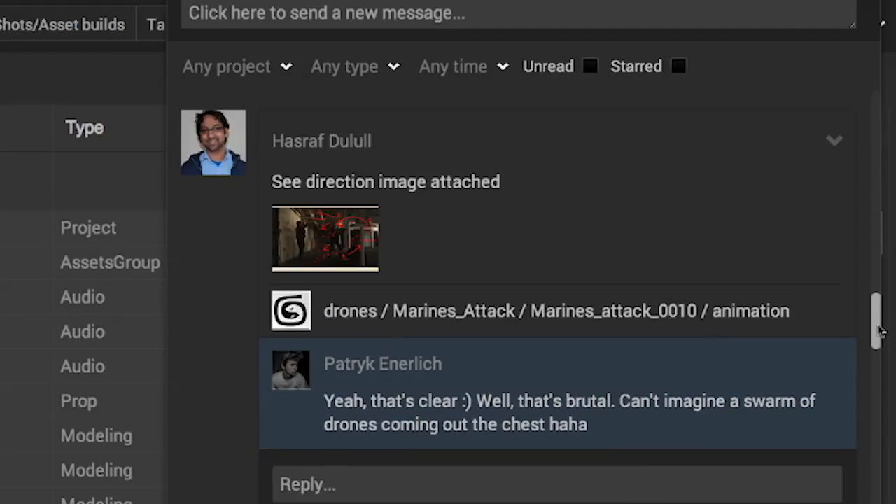
scroll("down", 3)
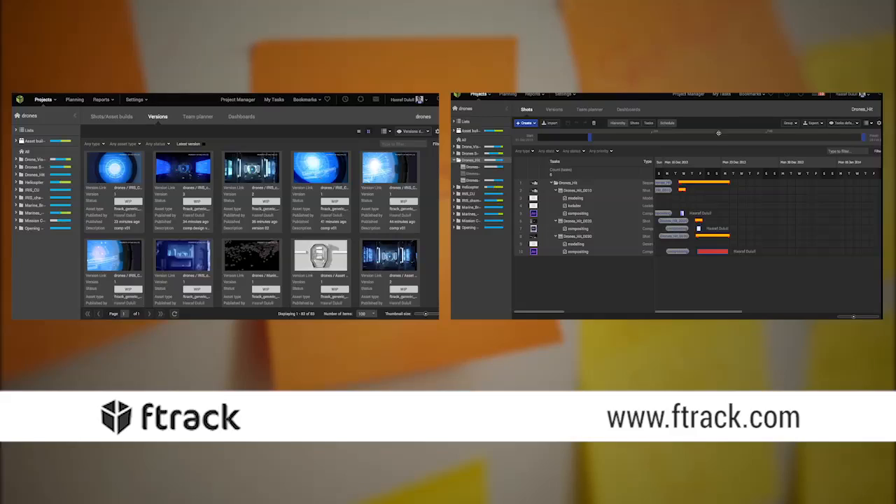
- Switch the project page to the Dashboards tab
left_click(241, 116)
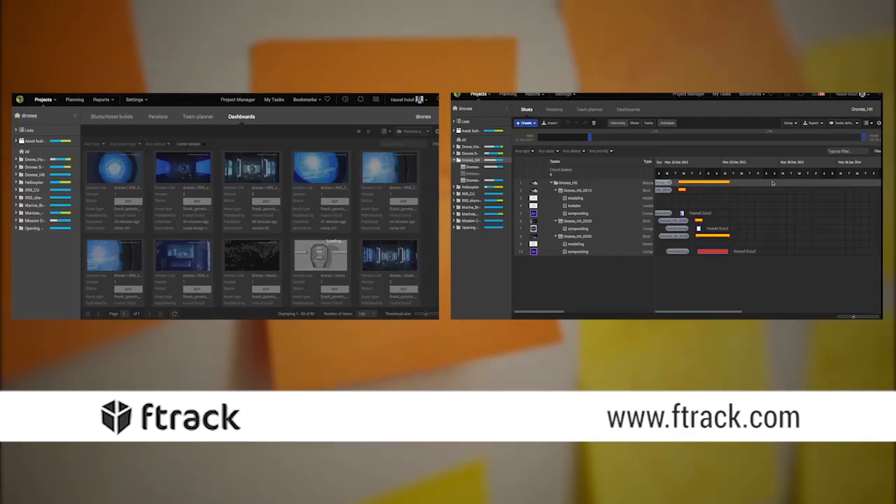